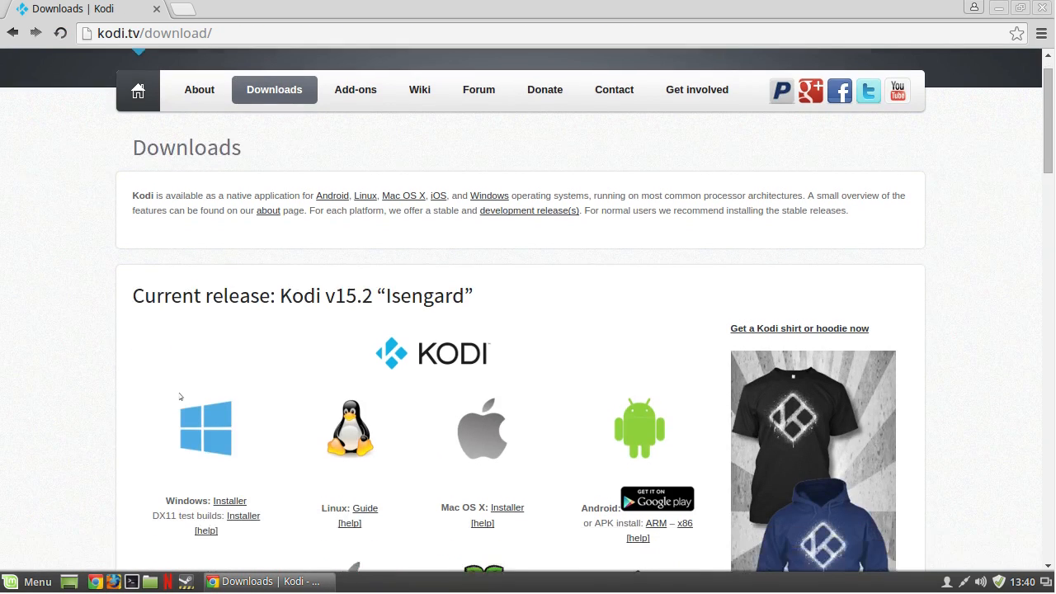
# Open the Kodi wiki's 'HOW-TO: Install Kodi for Linux' guide from the Downloads page
pyautogui.scroll(-3)
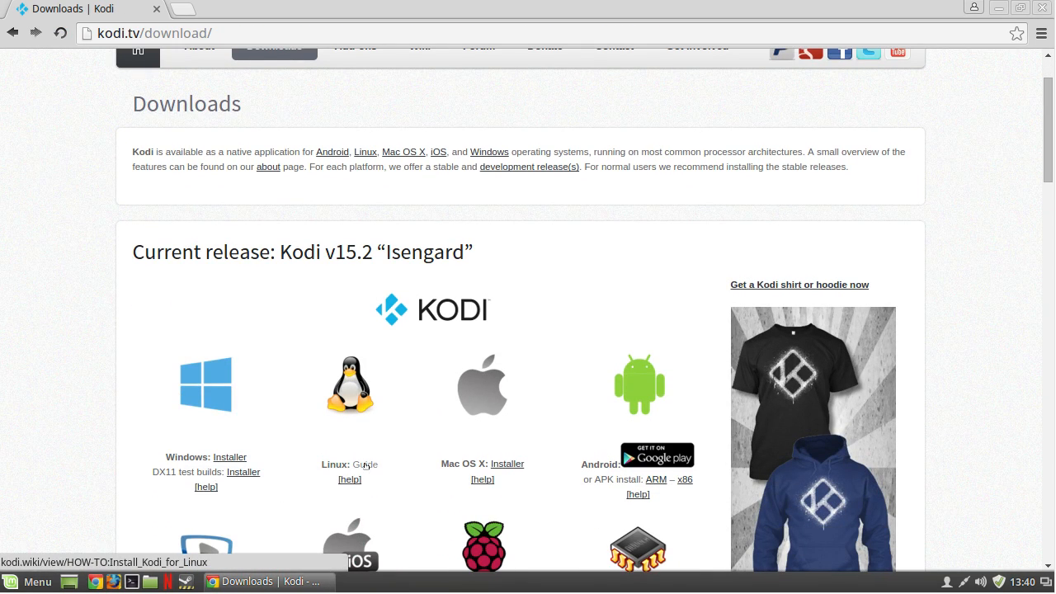
pyautogui.click(365, 464)
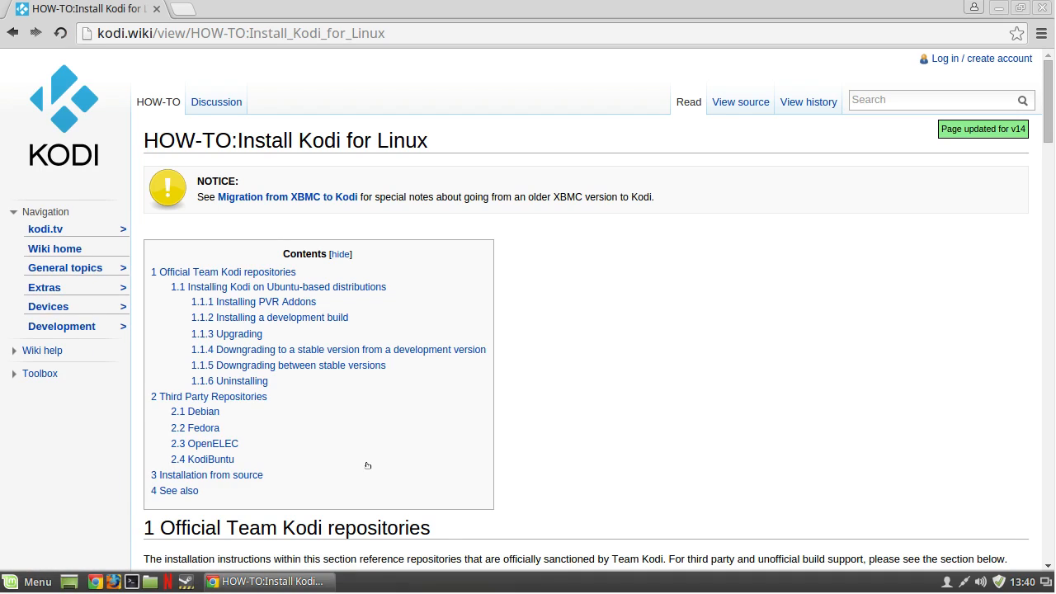
# Jump to the Official Team Kodi repositories section and copy 'sudo apt-get install software-properties-common'
pyautogui.click(202, 412)
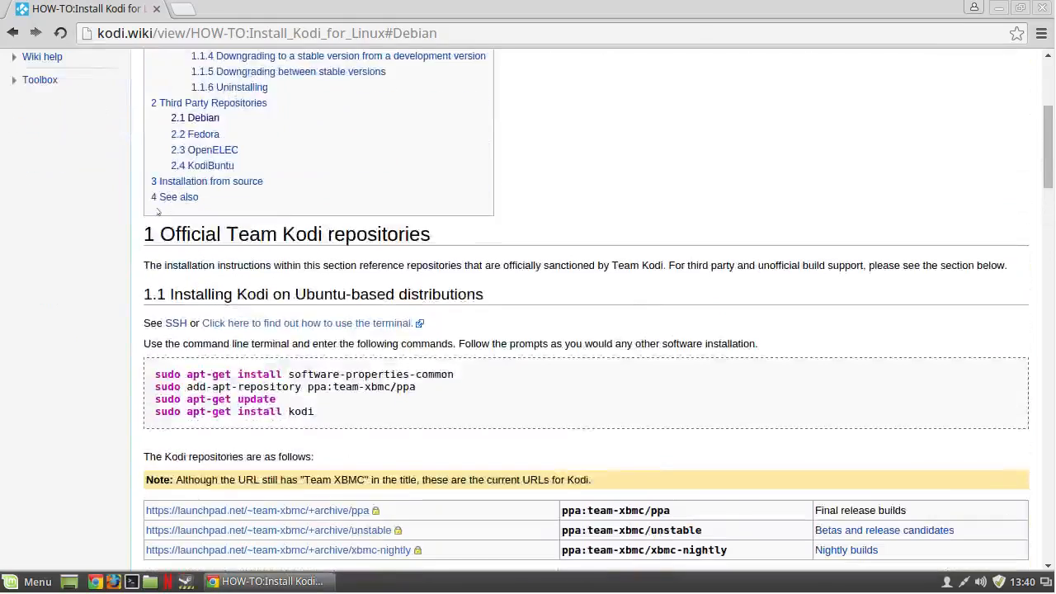
pyautogui.scroll(-3)
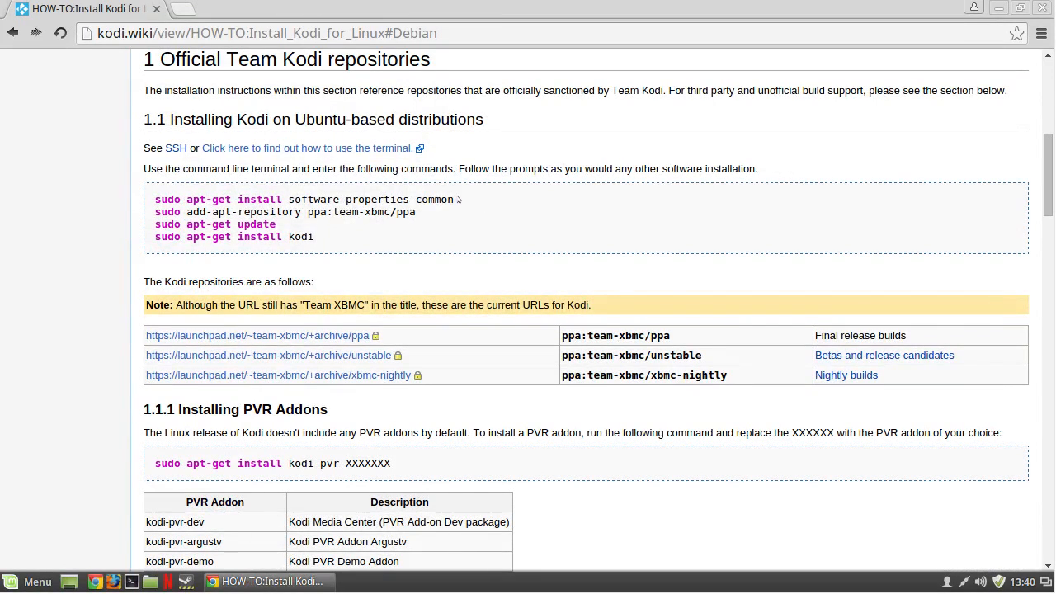
pyautogui.tripleClick(302, 199)
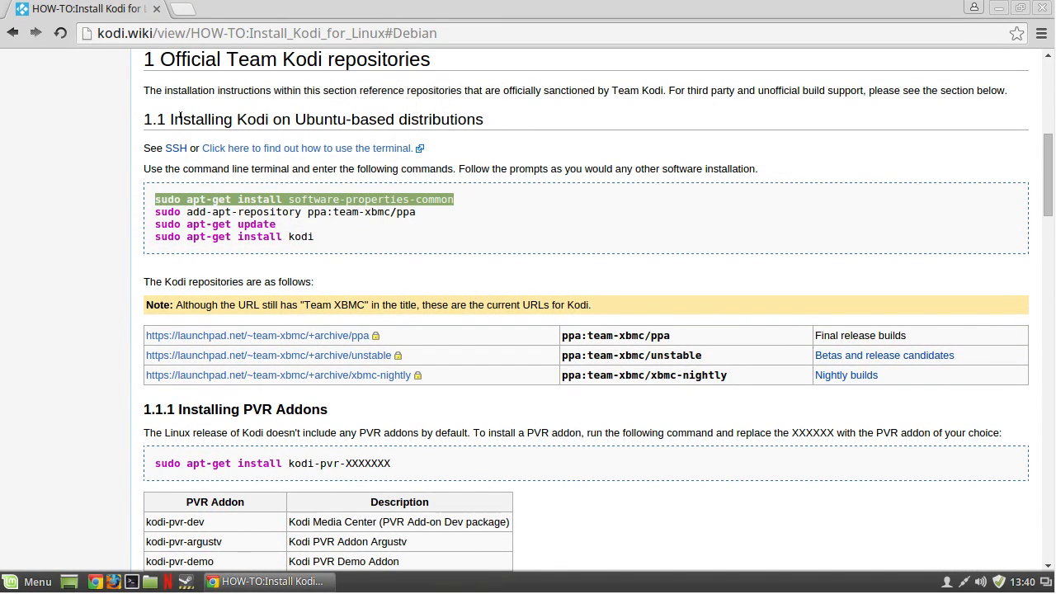
pyautogui.doubleClick(326, 119)
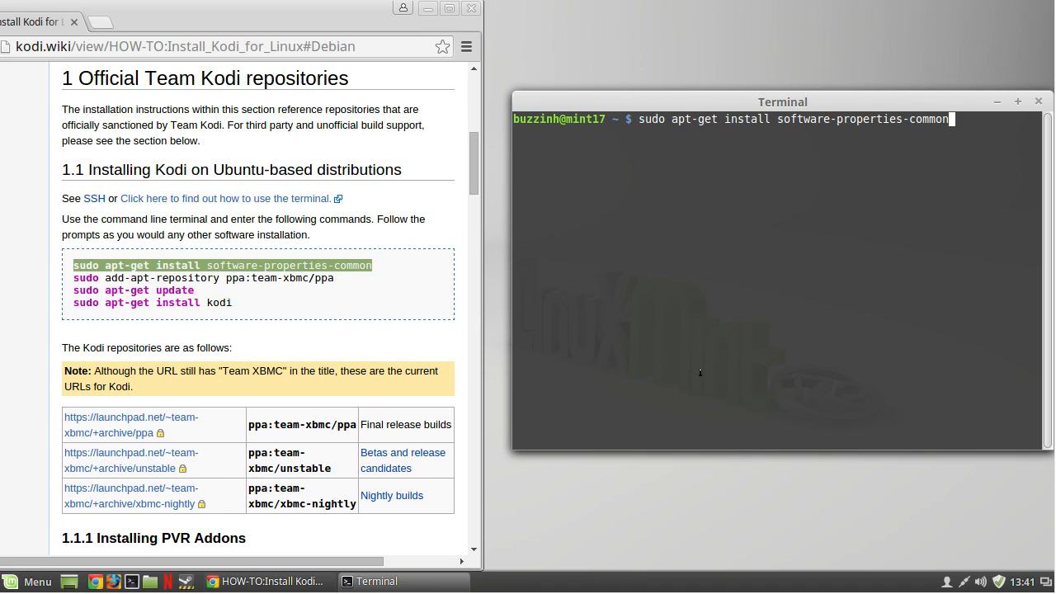
# Install software-properties-common, then enter 'sudo add-apt-repository ppa:team-xbmc/ppa'
pyautogui.press('Return')
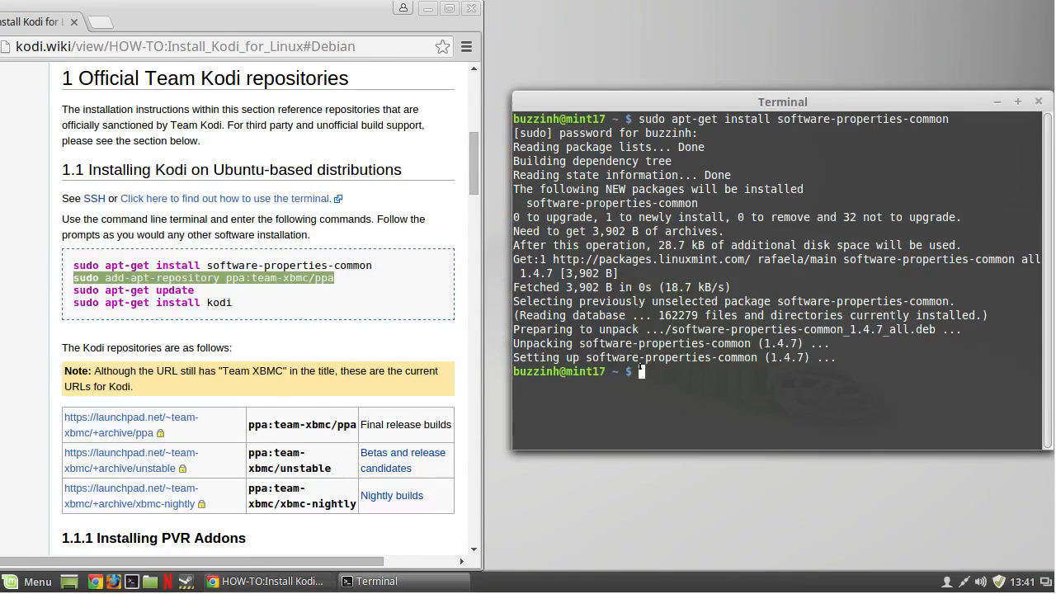
pyautogui.write('sudo add-apt-repository ppa:team-xbmc/ppa')
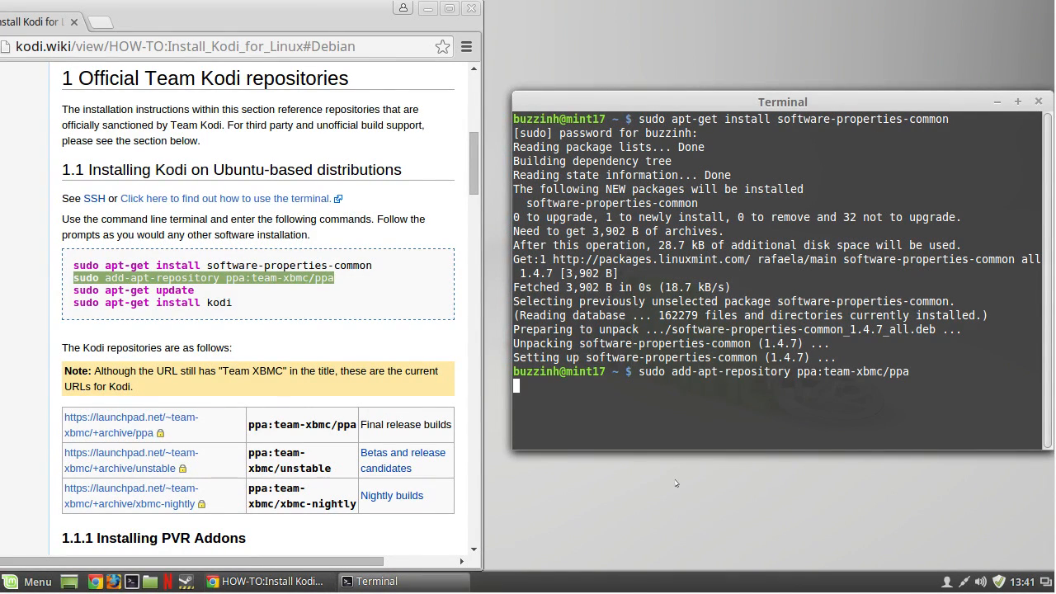
# Confirm the team-xbmc PPA and run 'sudo apt-get update' to refresh package lists
pyautogui.press('Return')
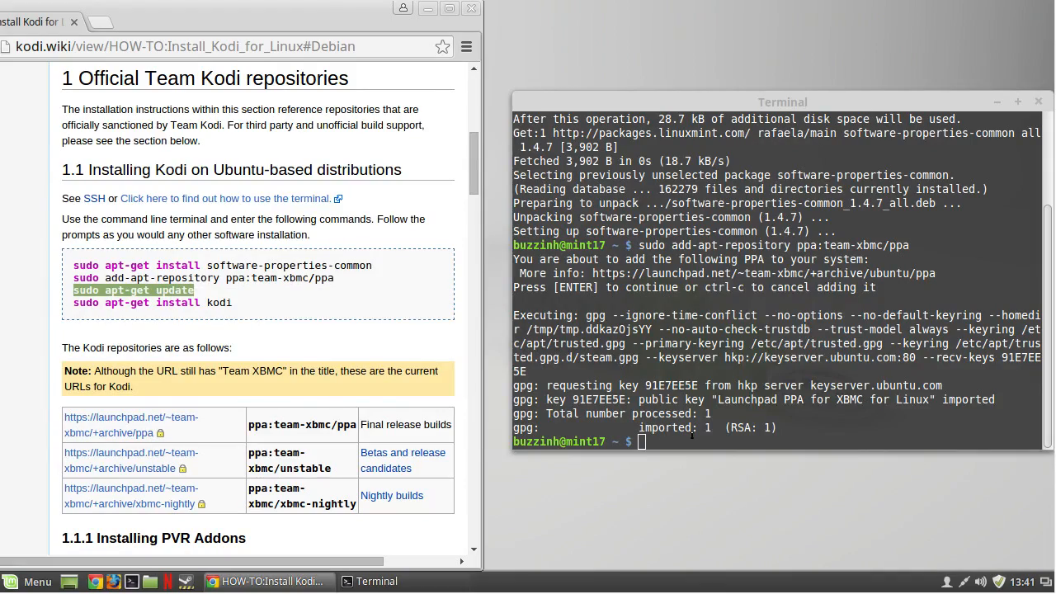
pyautogui.write('sudo apt-get update')
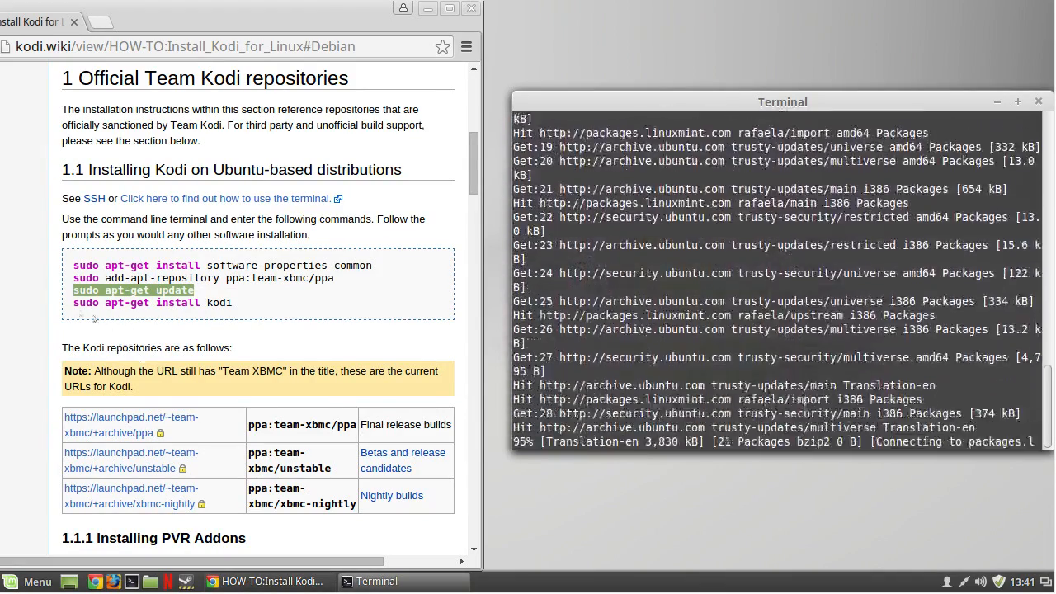
pyautogui.rightClick(153, 302)
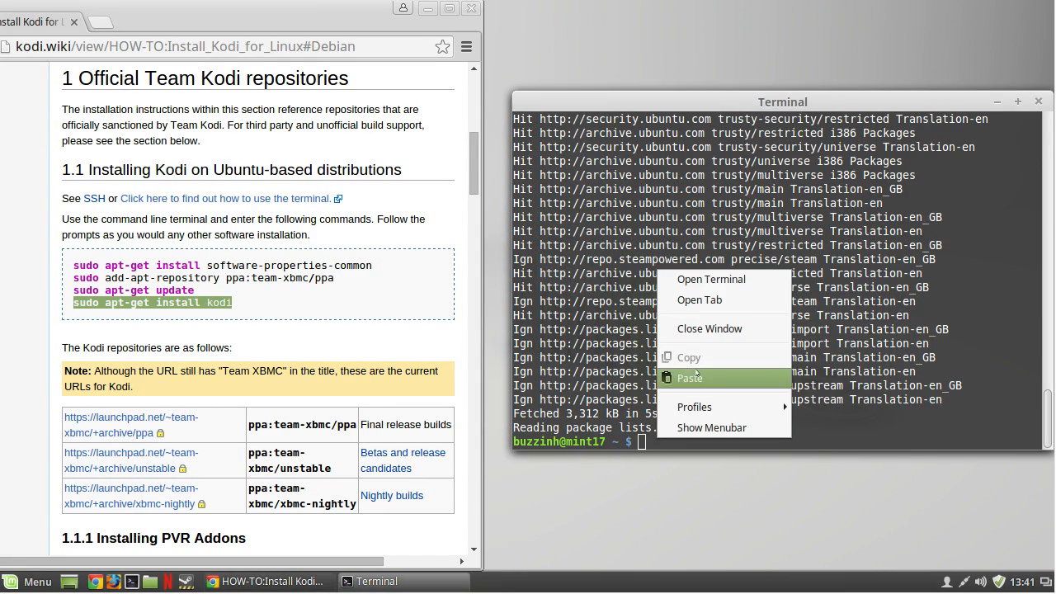
# Paste and run 'sudo apt-get install kodi', answering Y to install dependencies
pyautogui.click(689, 377)
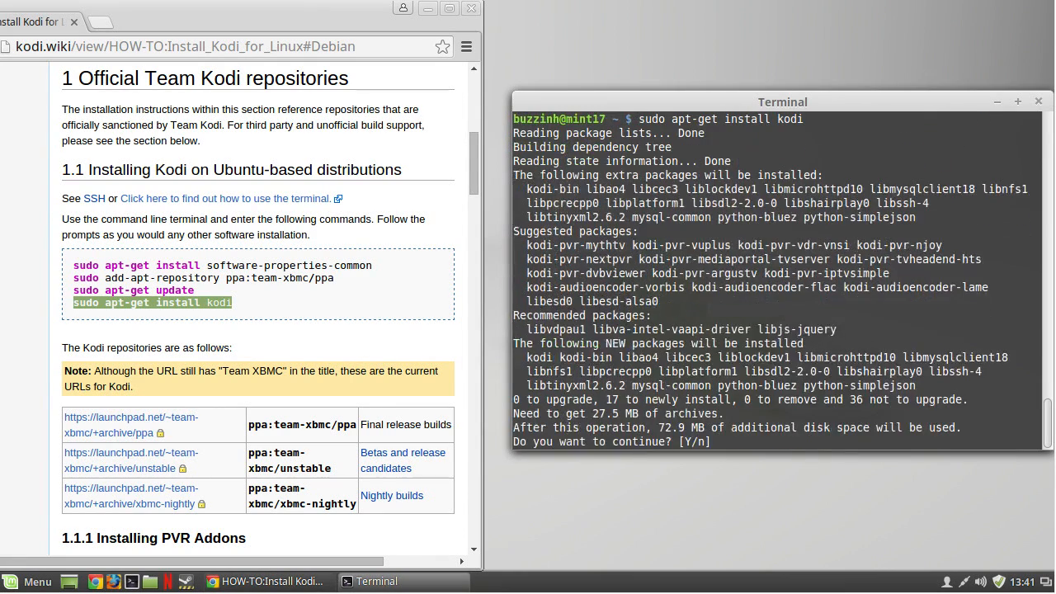
pyautogui.write('Y')
pyautogui.write('ko')
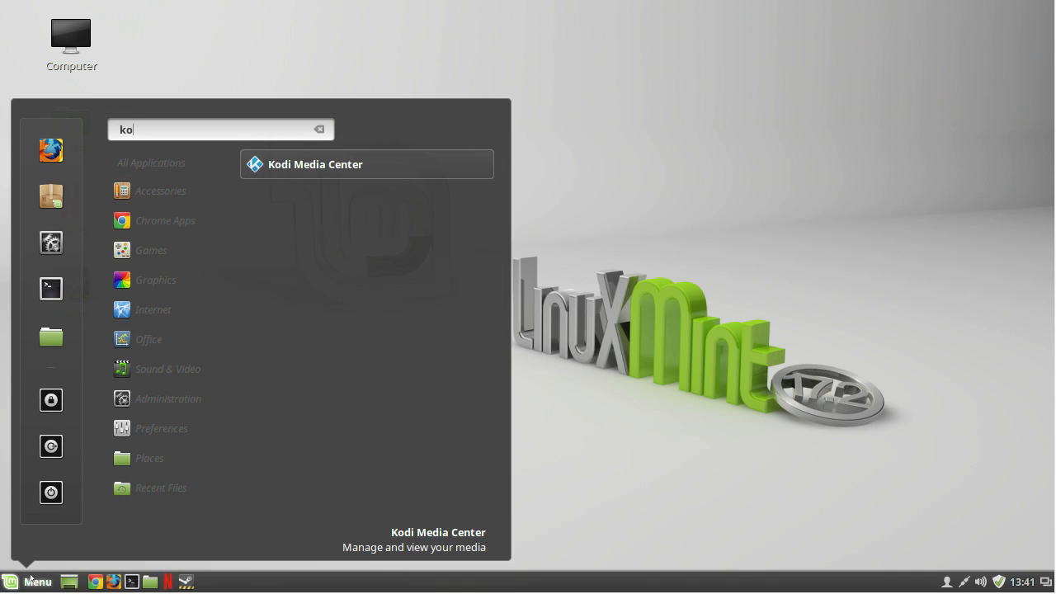
# Search 'kodi' in the Cinnamon Menu to find Kodi Media Center
pyautogui.write('di')
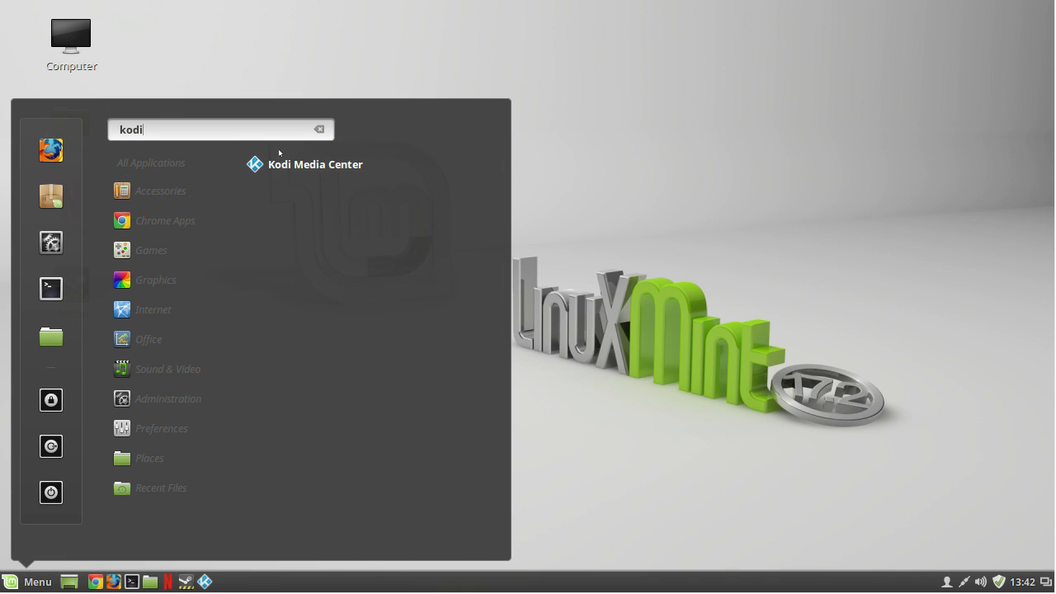
pyautogui.moveTo(302, 218)
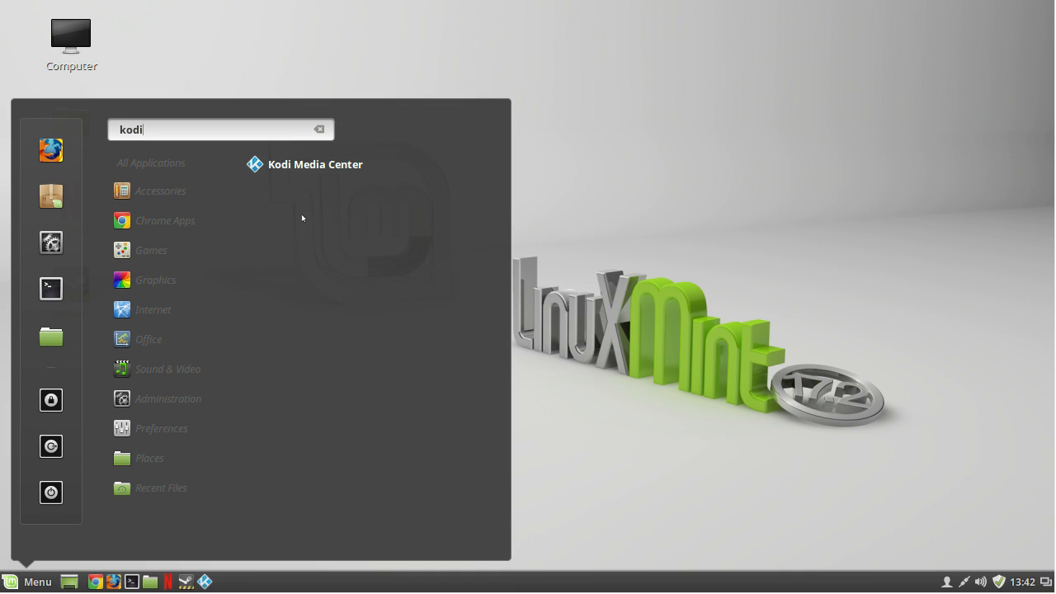
pyautogui.moveTo(246, 450)
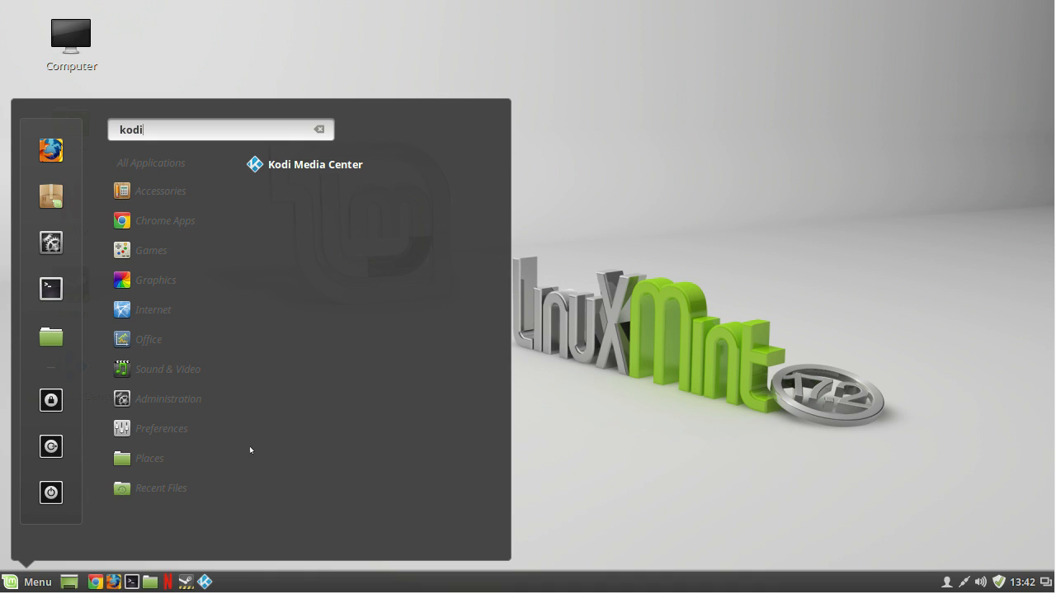
pyautogui.moveTo(251, 469)
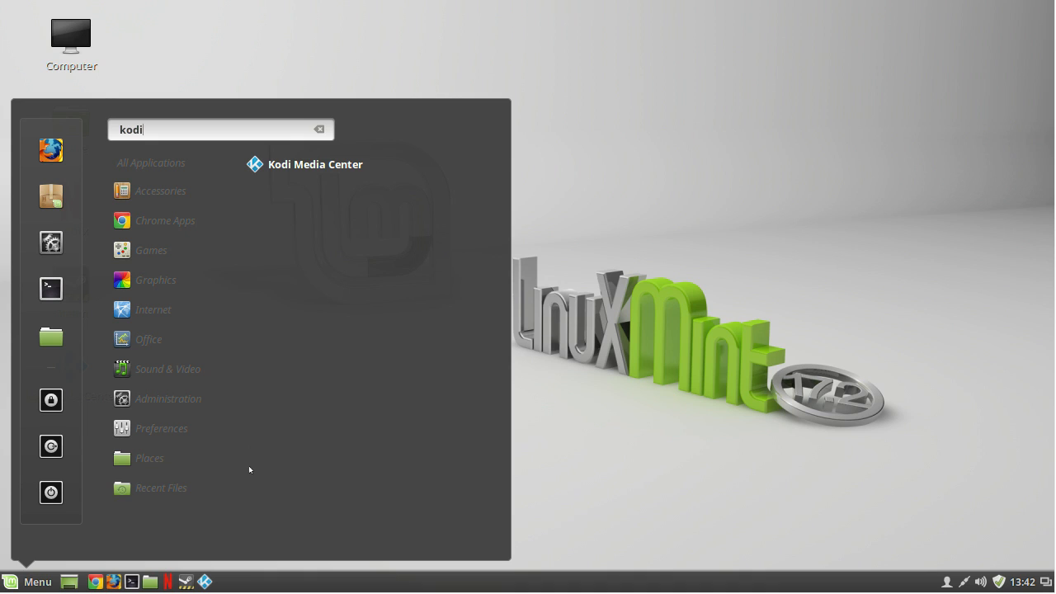